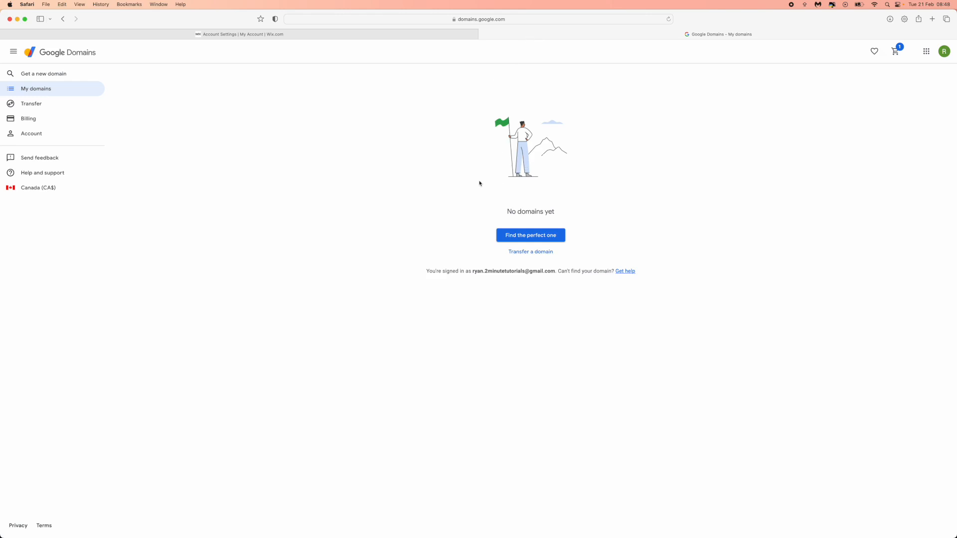
mouse_move(284, 170)
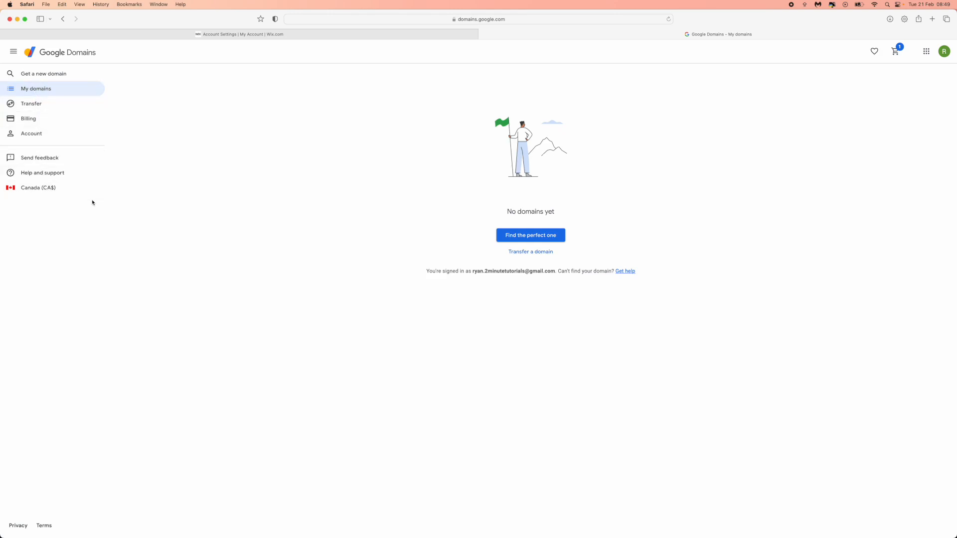
mouse_move(38, 187)
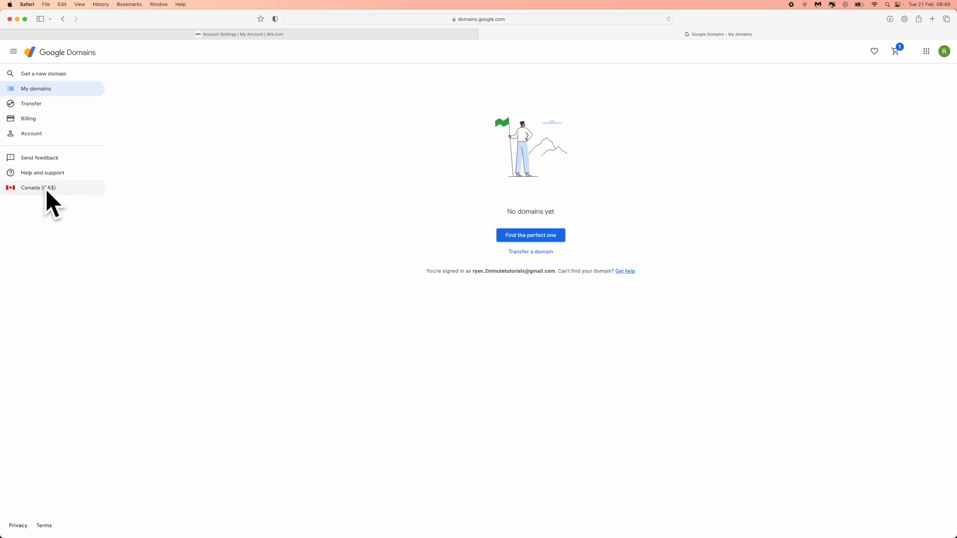
- Change the billing country from Canada (CA$) to United Kingdom (GB £) and apply it
left_click(37, 187)
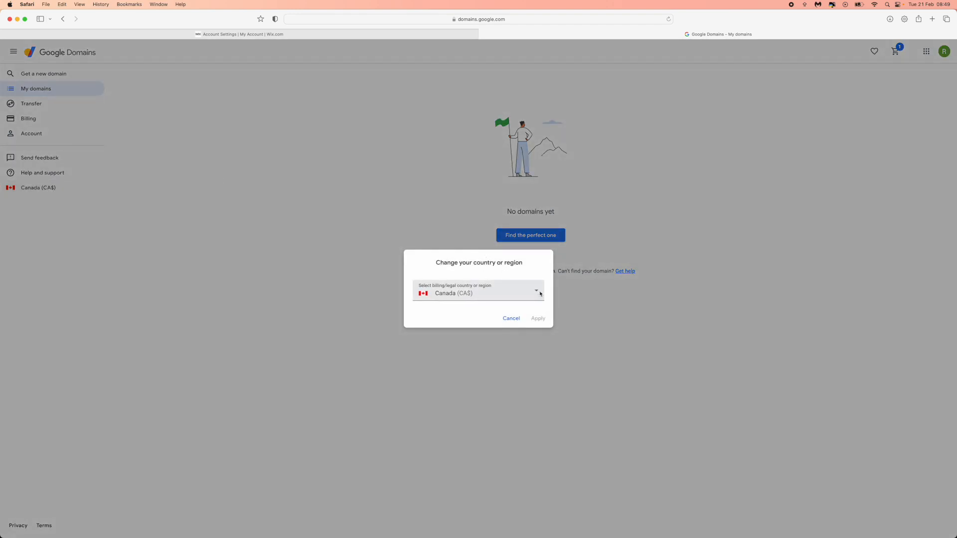
left_click(478, 293)
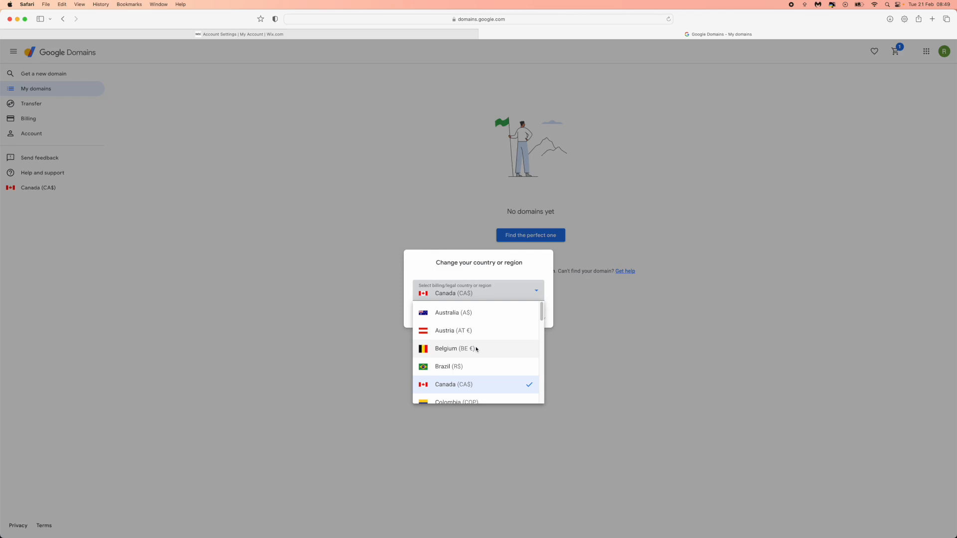
scroll("down", 3)
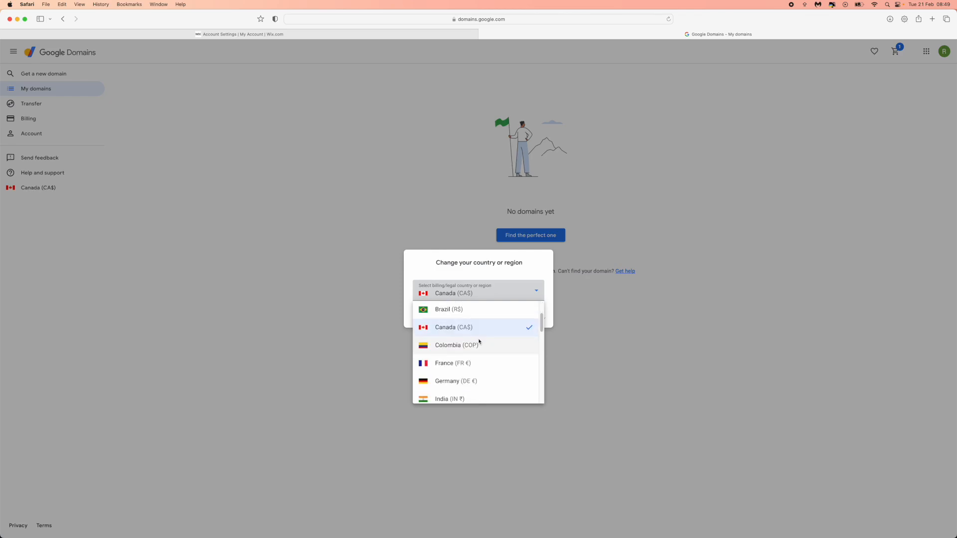
scroll("down", 3)
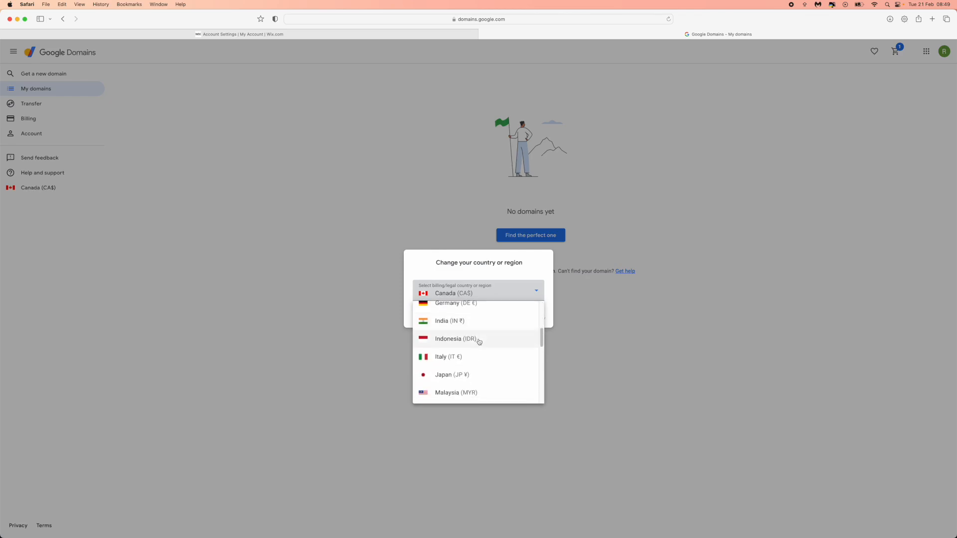
scroll("down", 3)
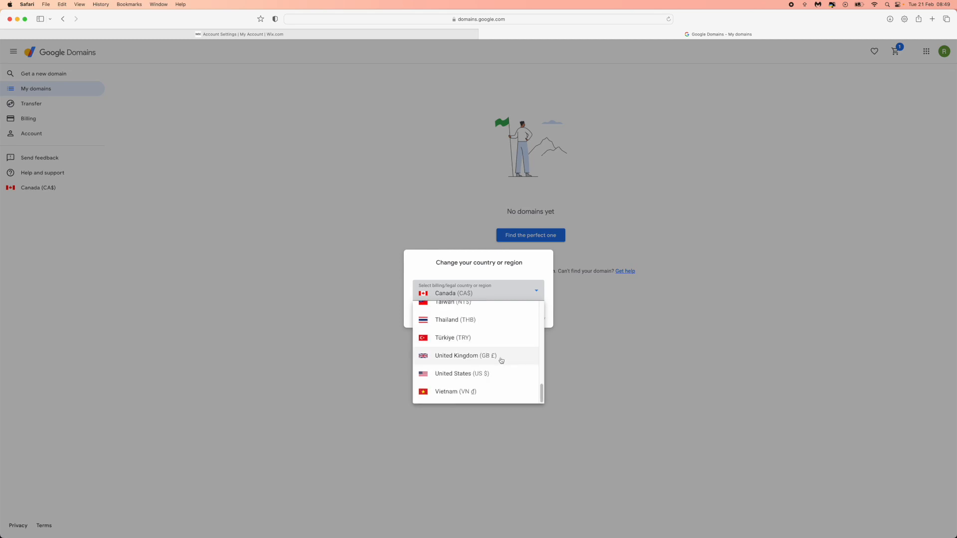
mouse_move(472, 359)
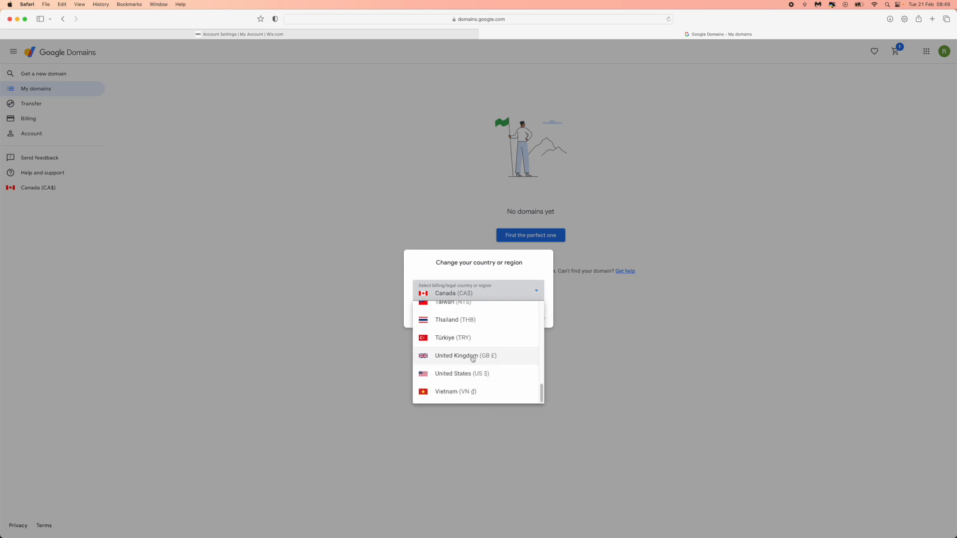
left_click(466, 356)
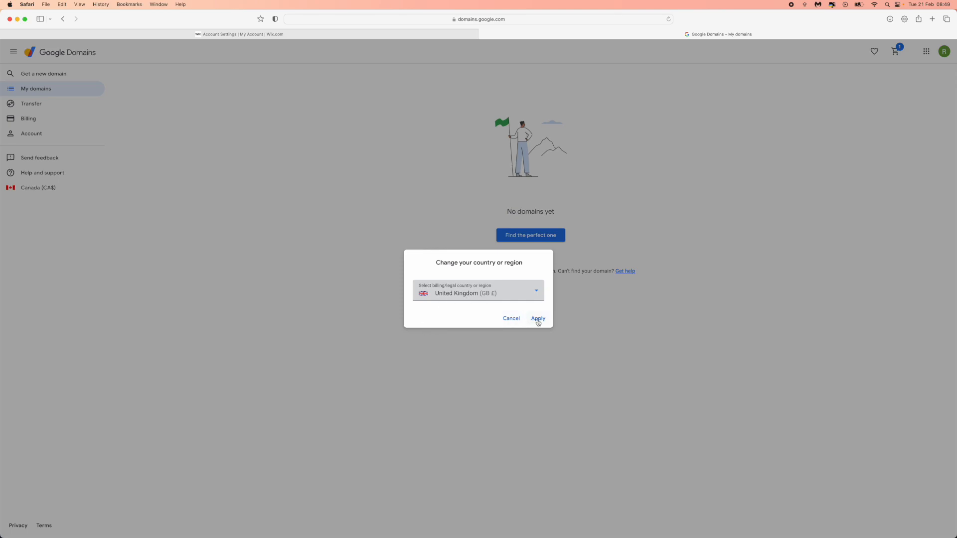
left_click(538, 318)
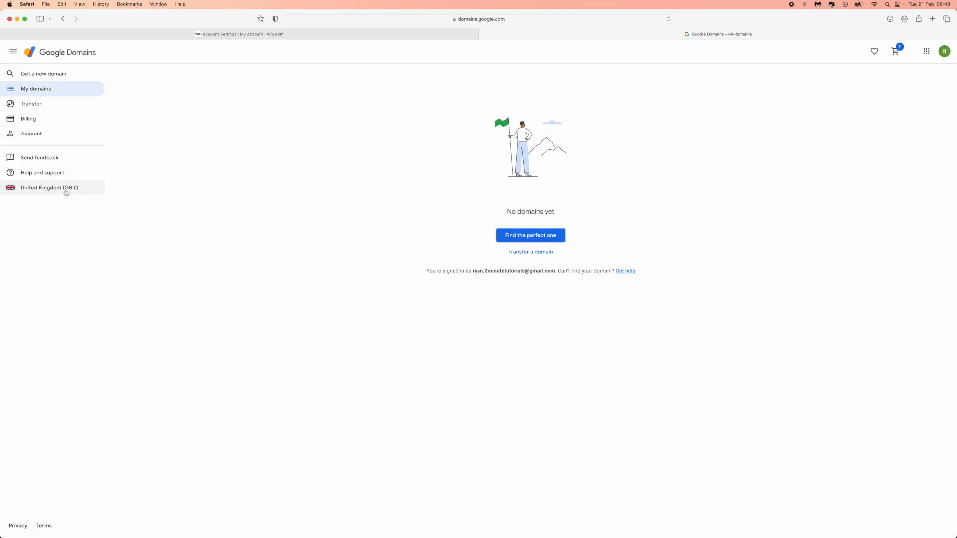
mouse_move(76, 191)
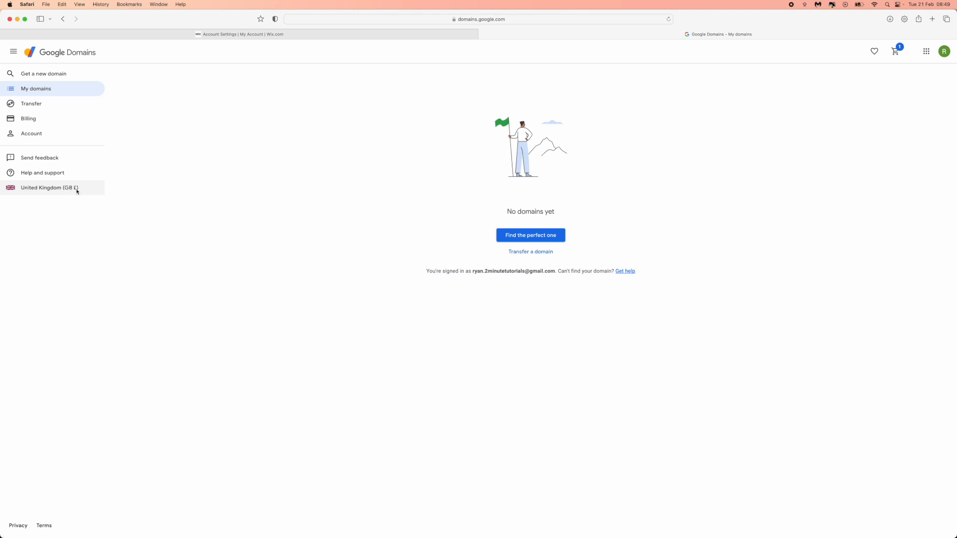